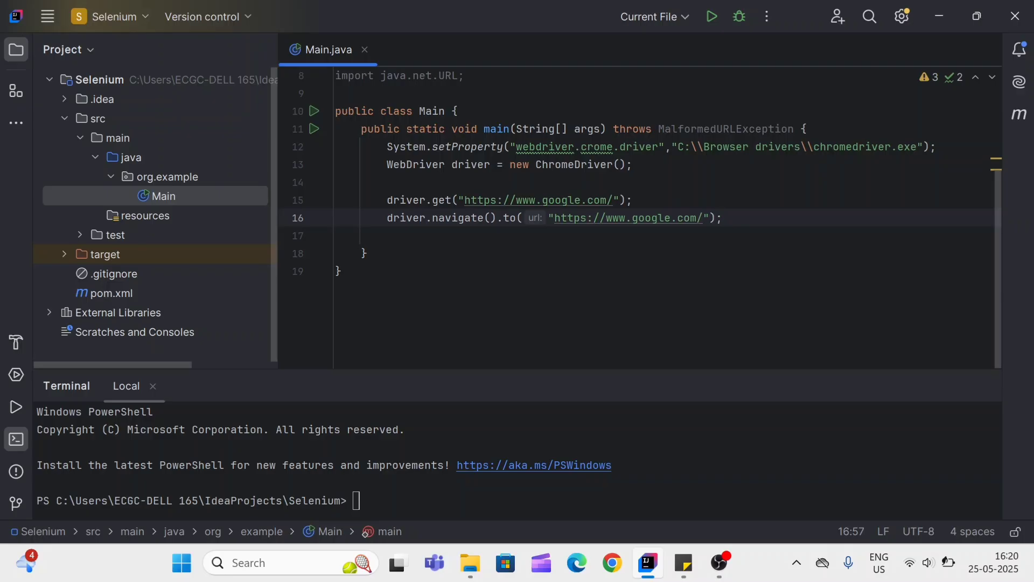
Insert a blank line after the driver.navigate().to call on line 16.
click(630, 200)
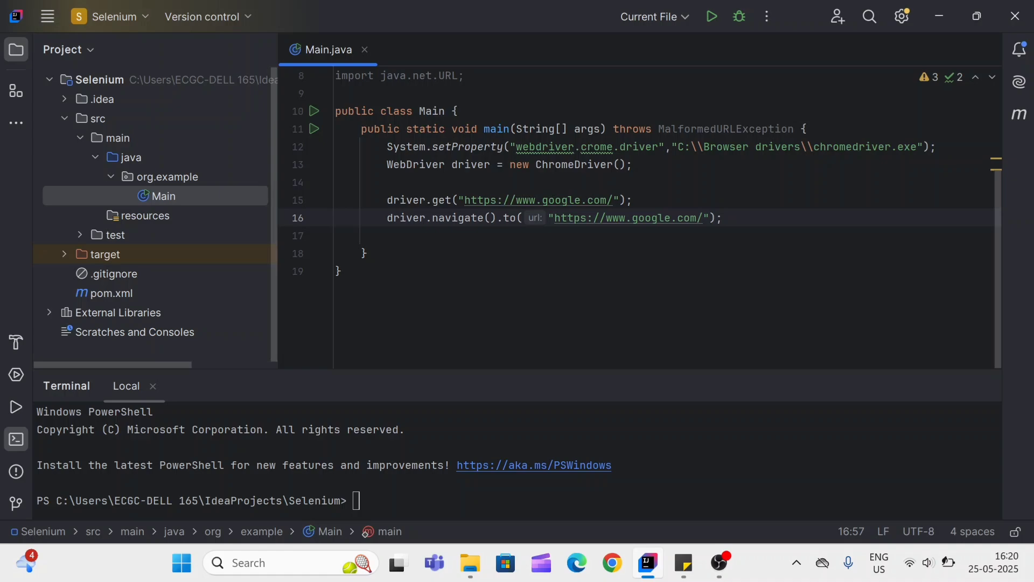
key(Enter)
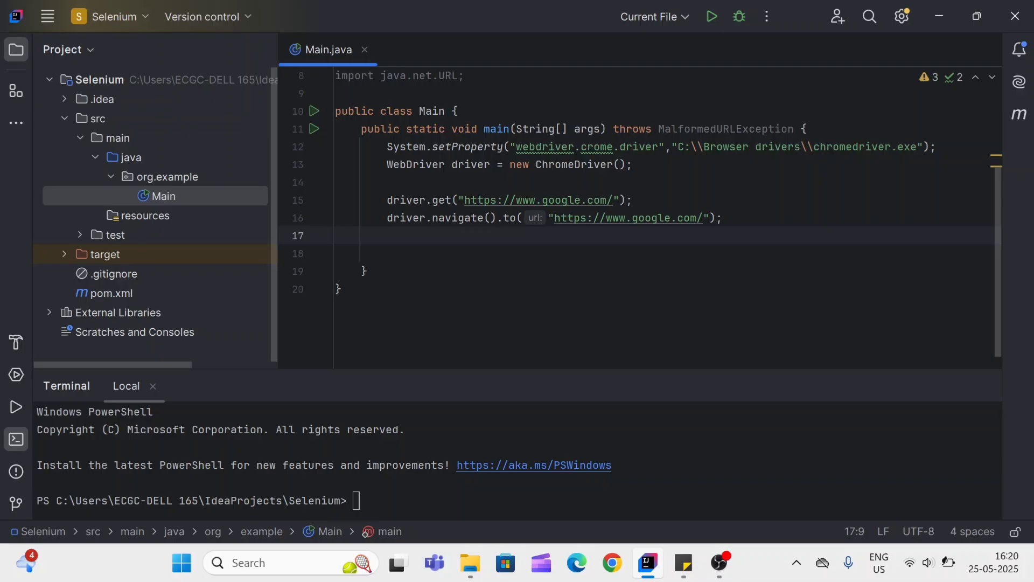
key(capslock)
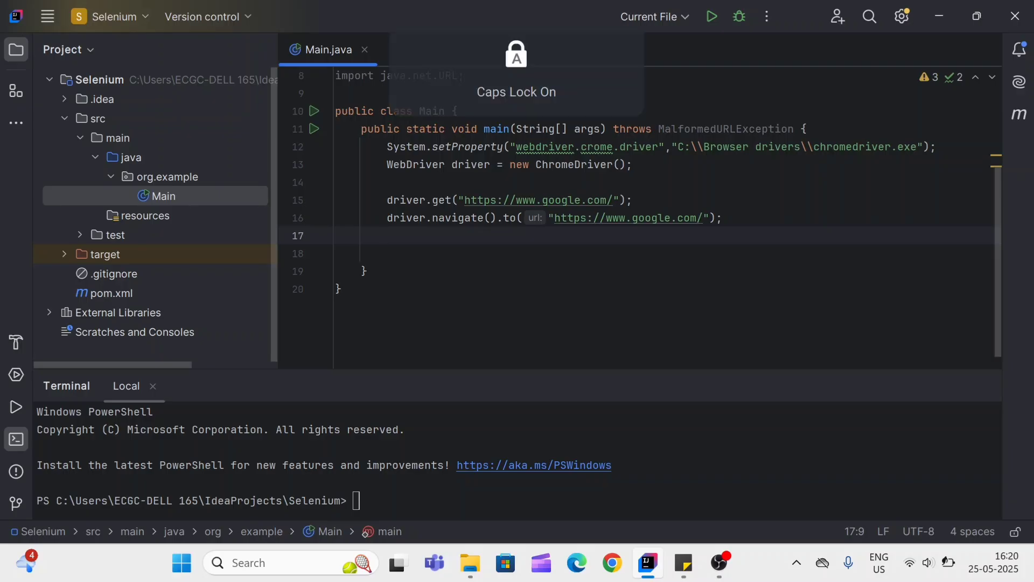
text(URL url = new)
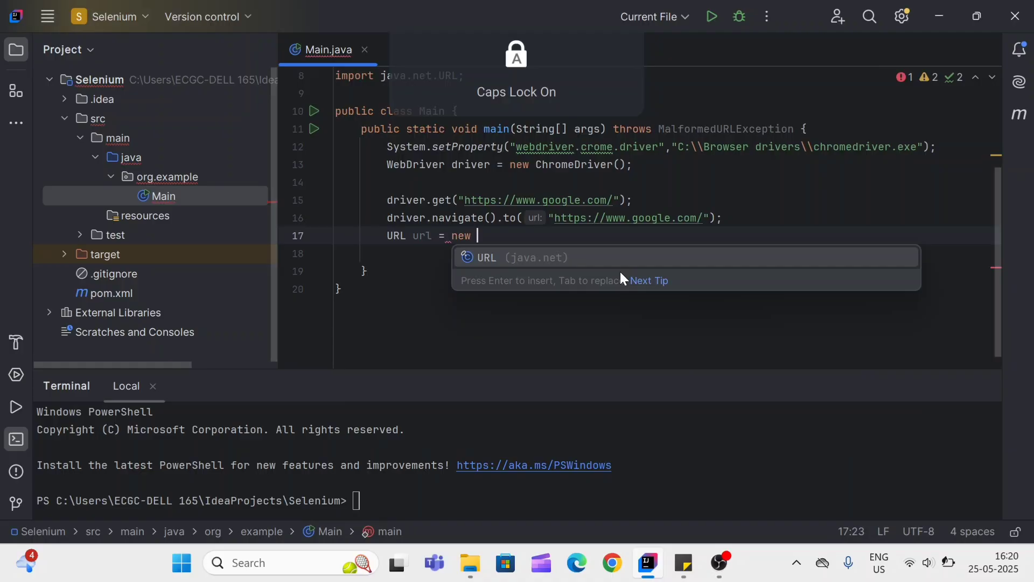
key(Enter)
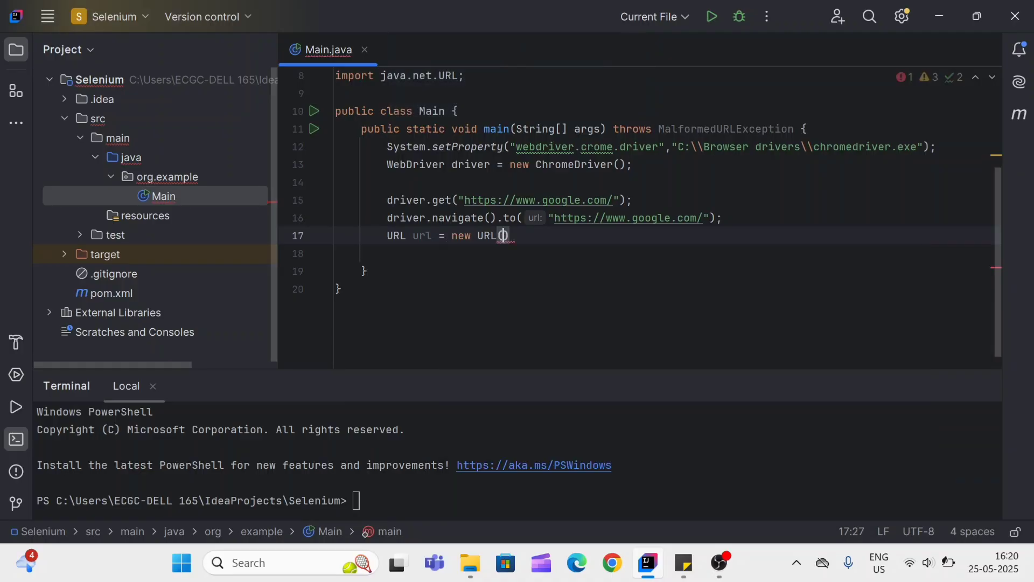
text("https://www.google.com/")
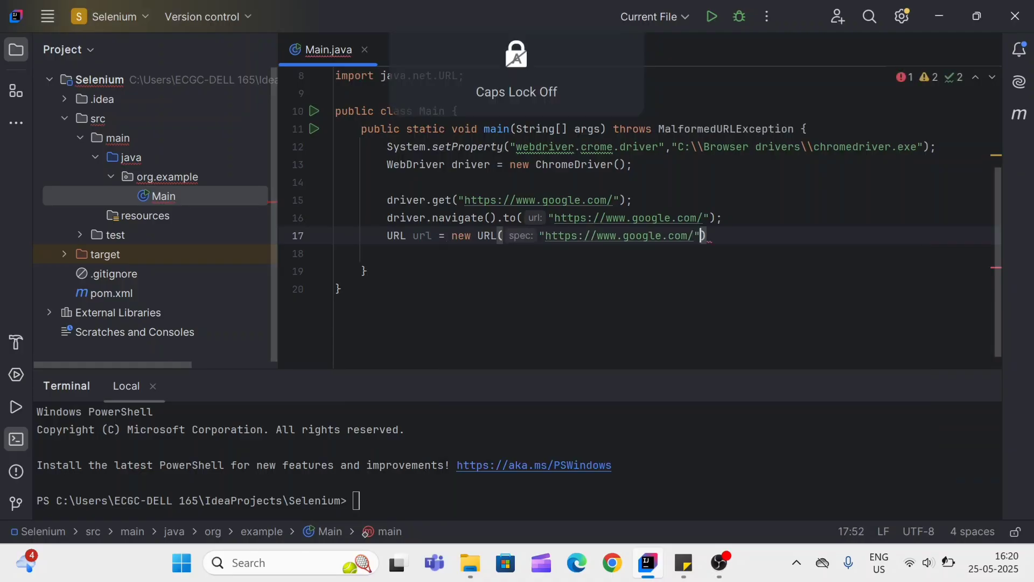
text(d)
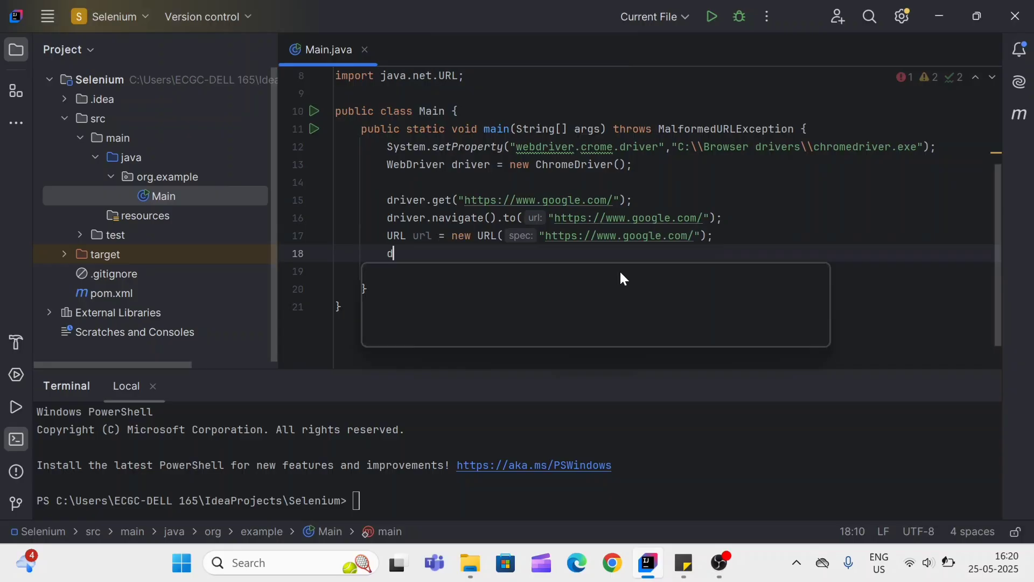
Type driver.navigate().to on the line after the URL declaration.
text(river.)
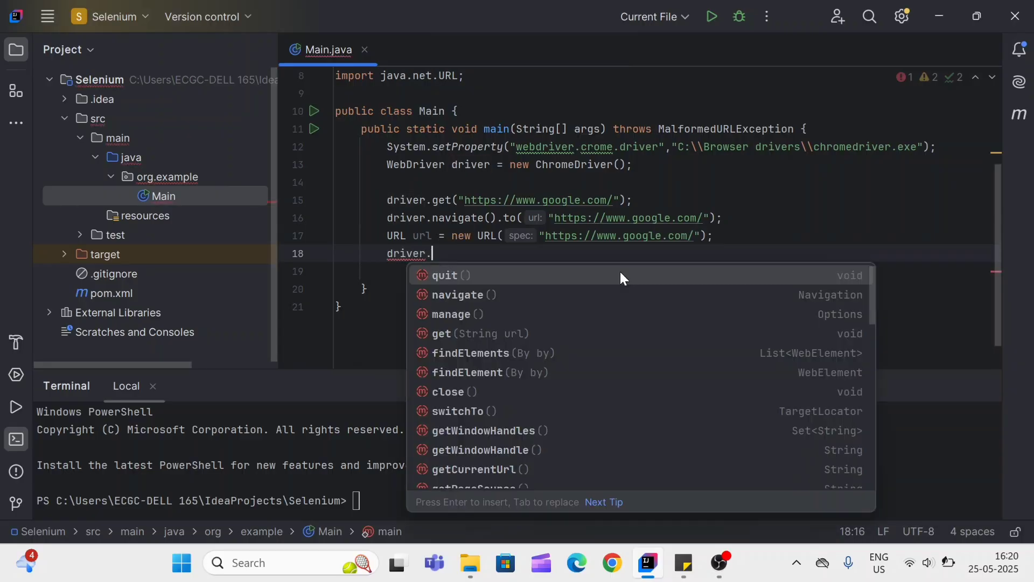
text(navigate().to)
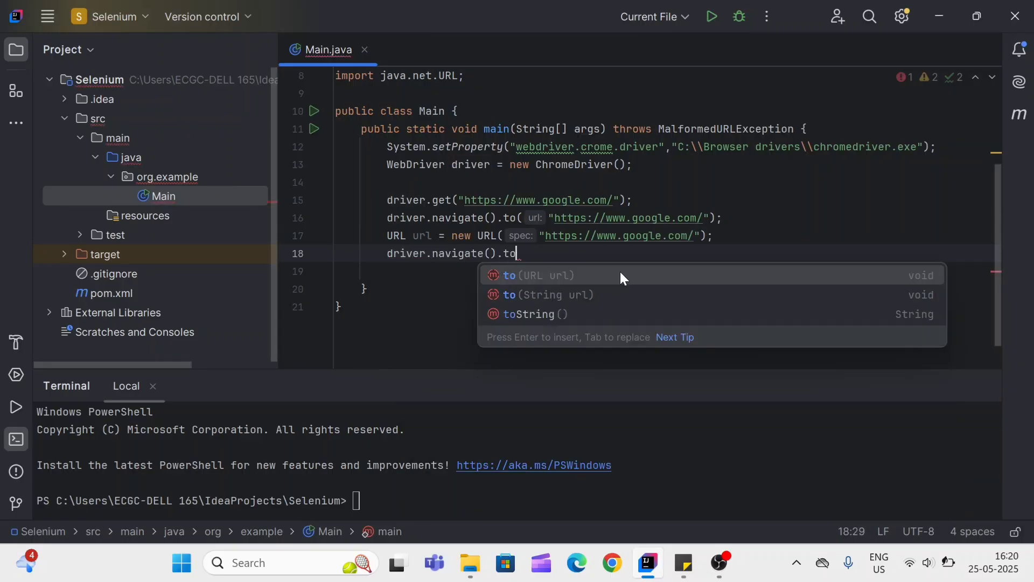